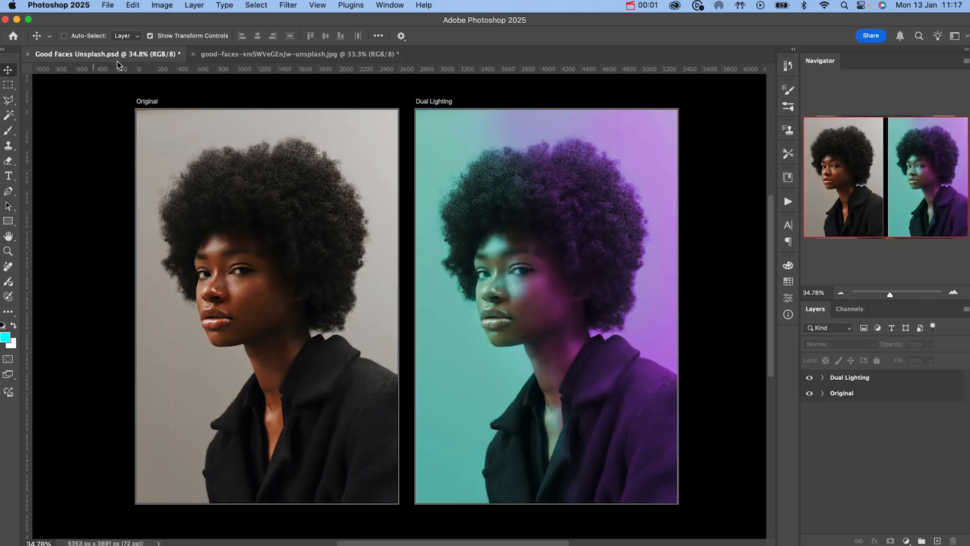
Expand the finished Dual Lighting group and hide its effects layer to compare with the original
left_click(850, 377)
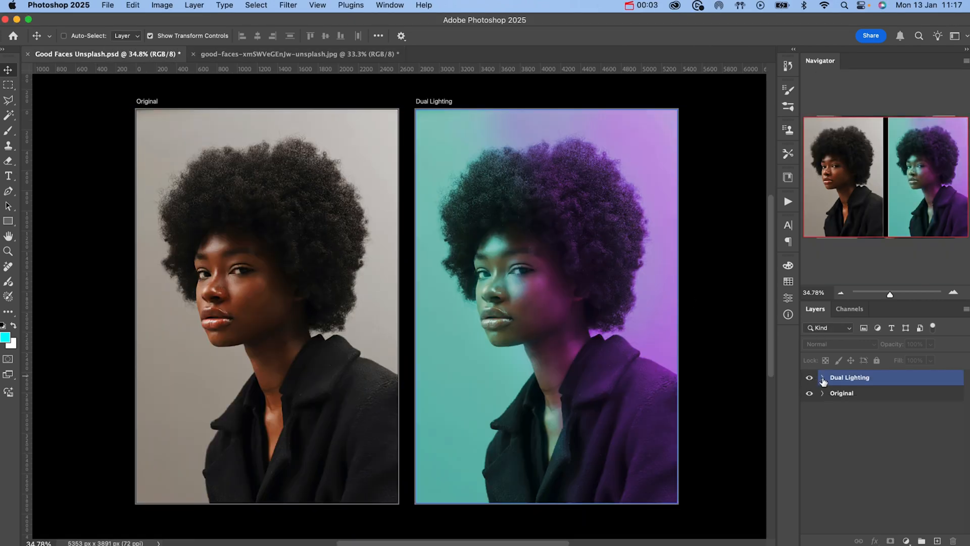
left_click(823, 377)
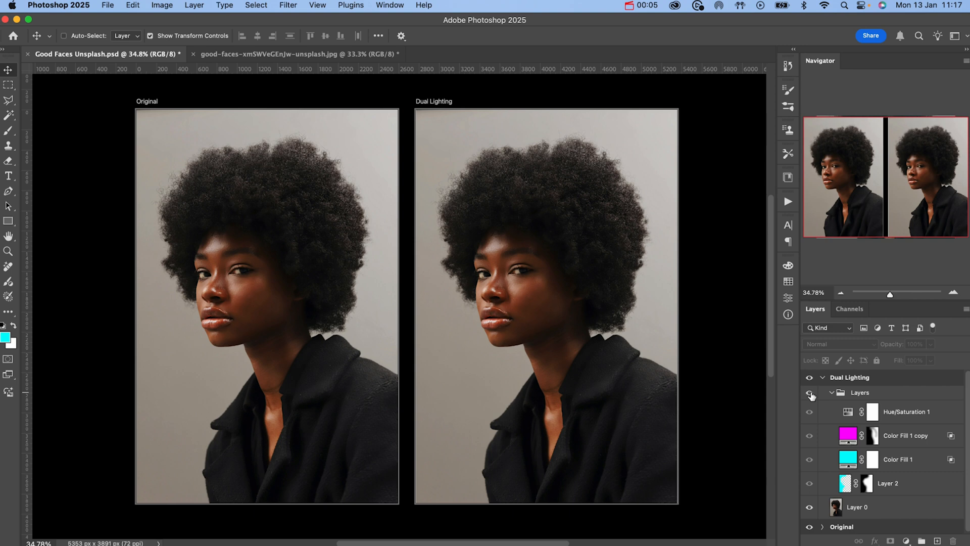
left_click(810, 436)
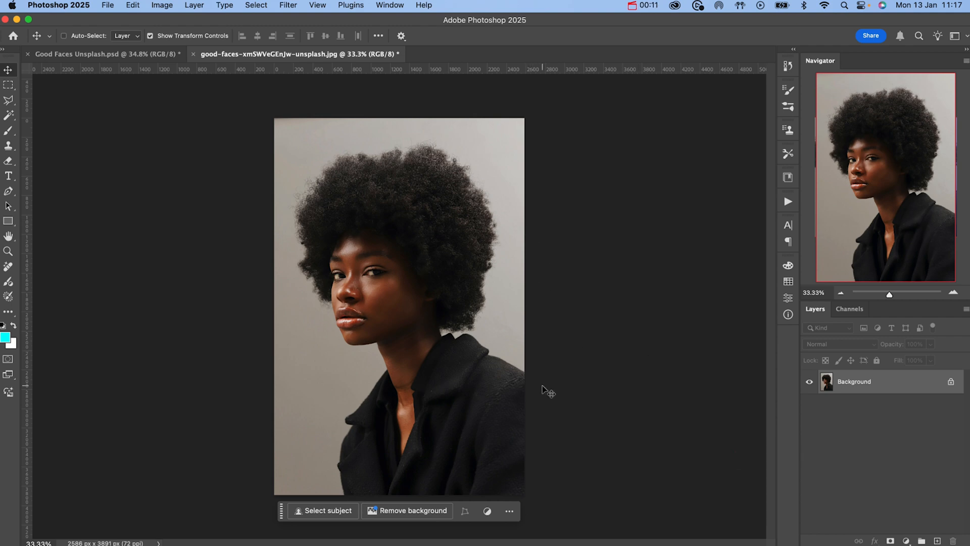
mouse_move(892, 483)
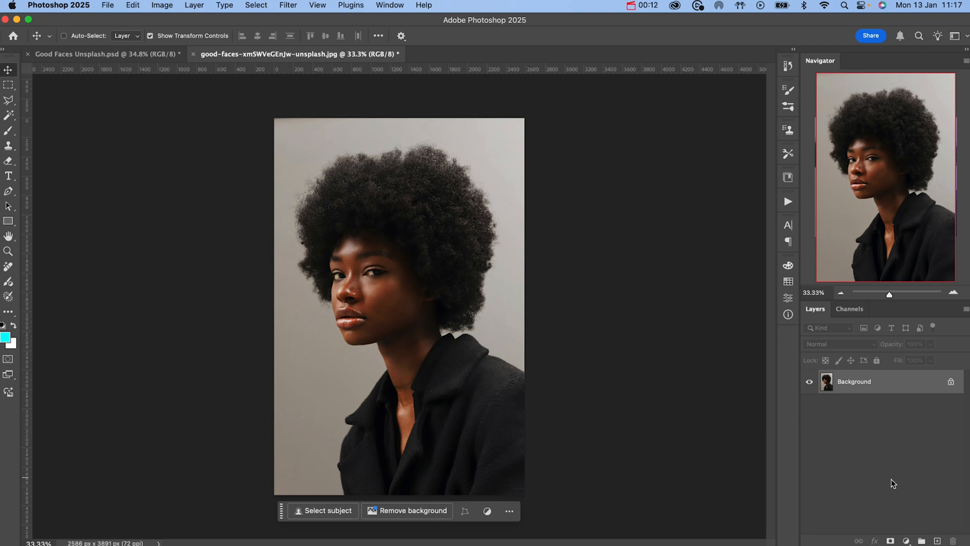
mouse_move(624, 367)
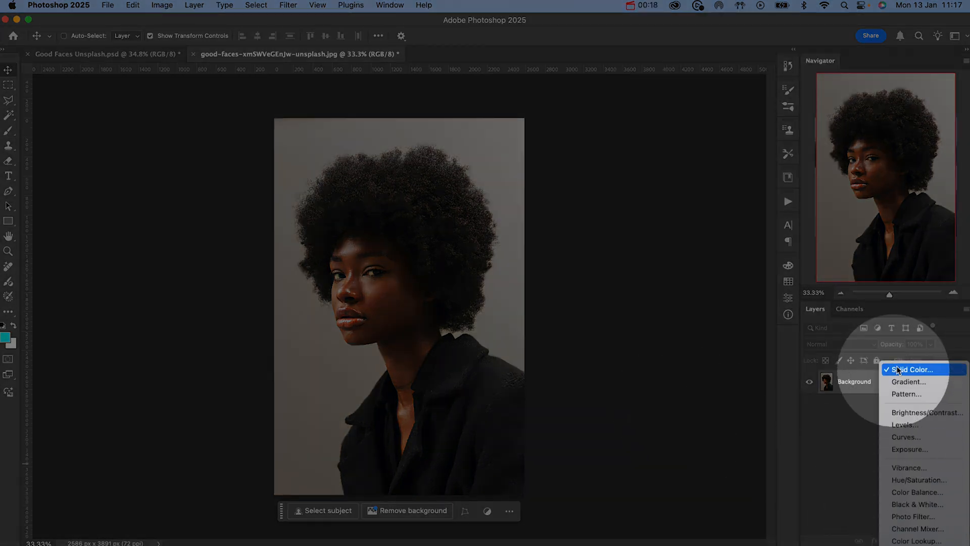
Add a Solid Color fill layer in cyan #00fcff above the Background
left_click(911, 370)
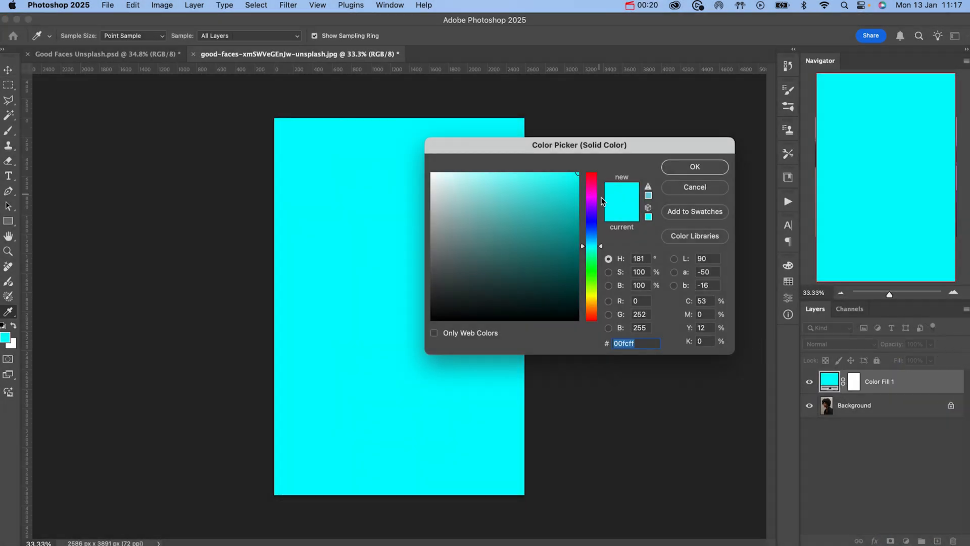
left_click(693, 167)
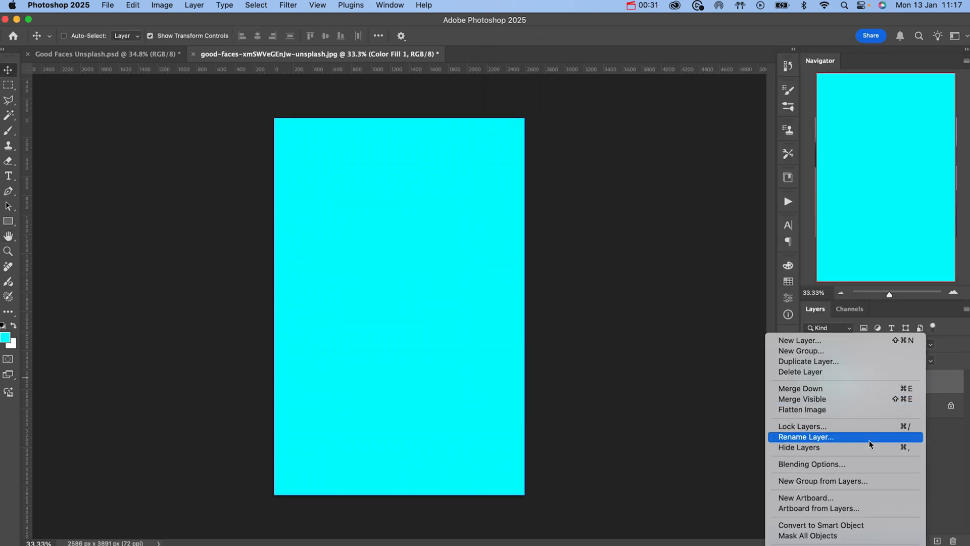
Adjust Color Fill 1's Blend If sliders, splitting the highlight range, so the portrait shows through as a soft teal tint
left_click(812, 464)
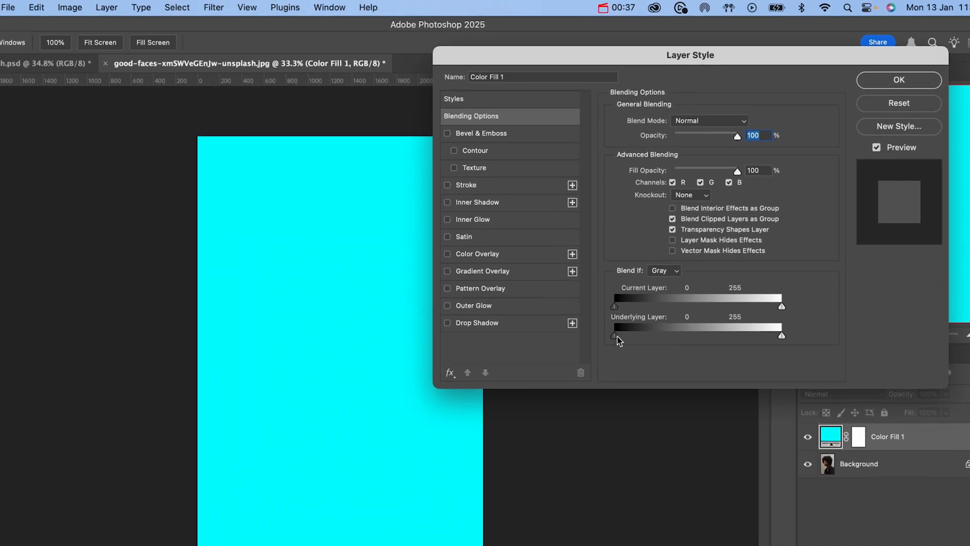
left_click_drag(616, 339, 694, 335)
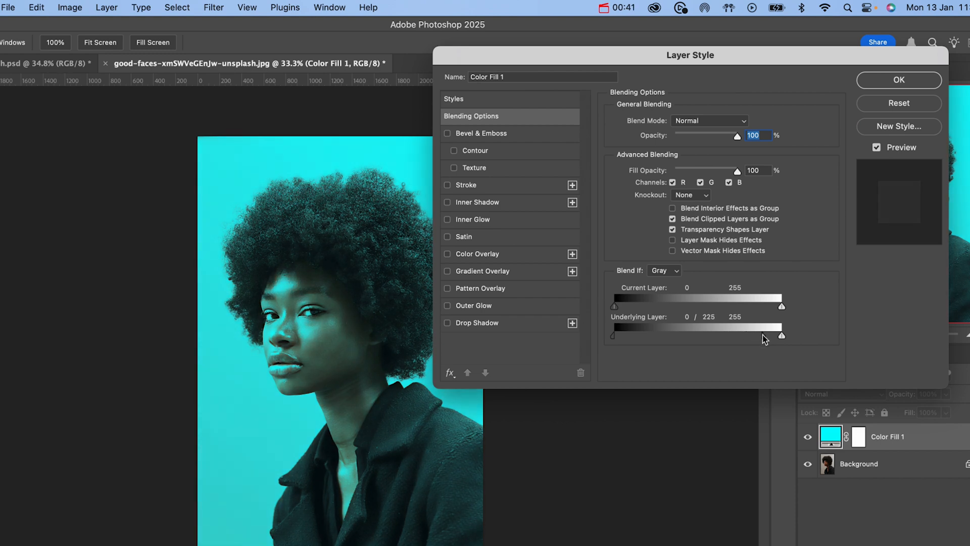
left_click_drag(798, 334, 781, 335)
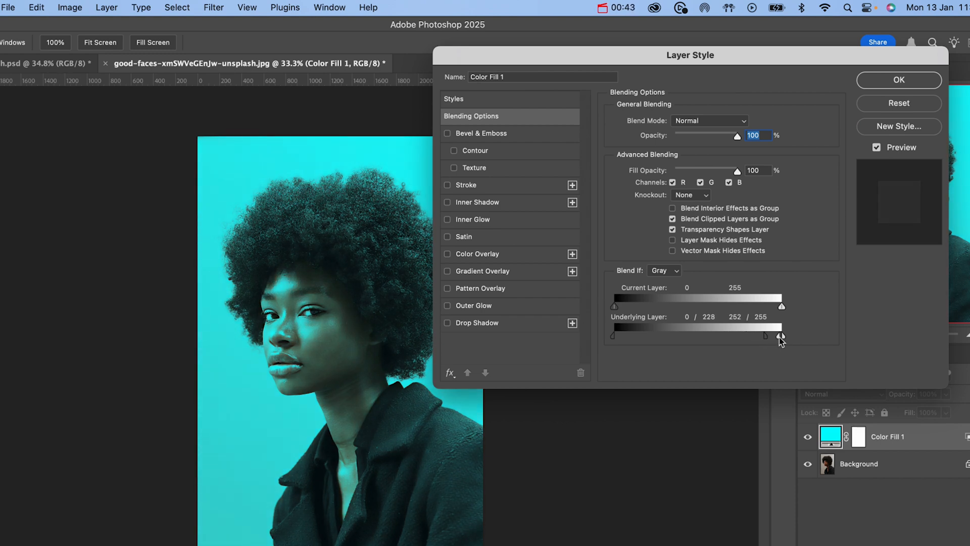
left_click_drag(781, 335, 765, 335)
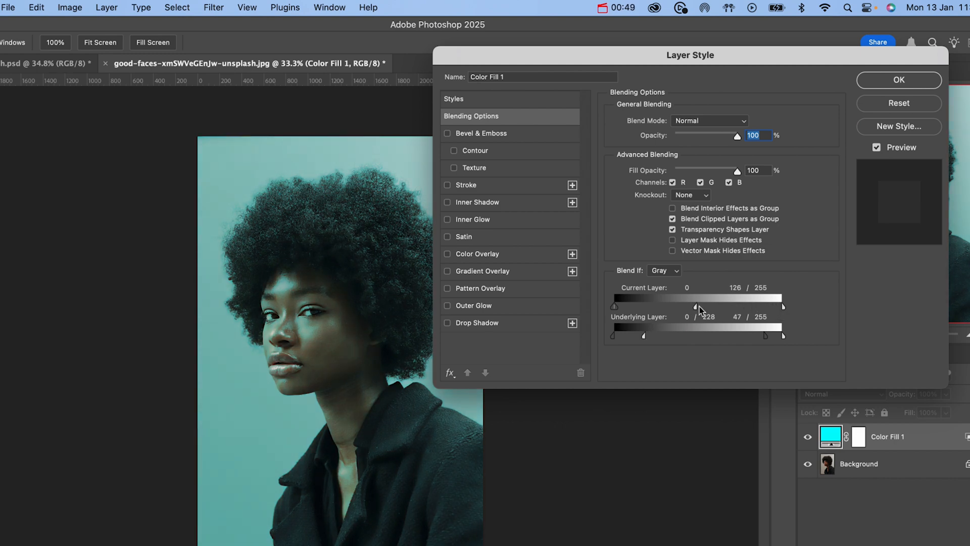
left_click(898, 79)
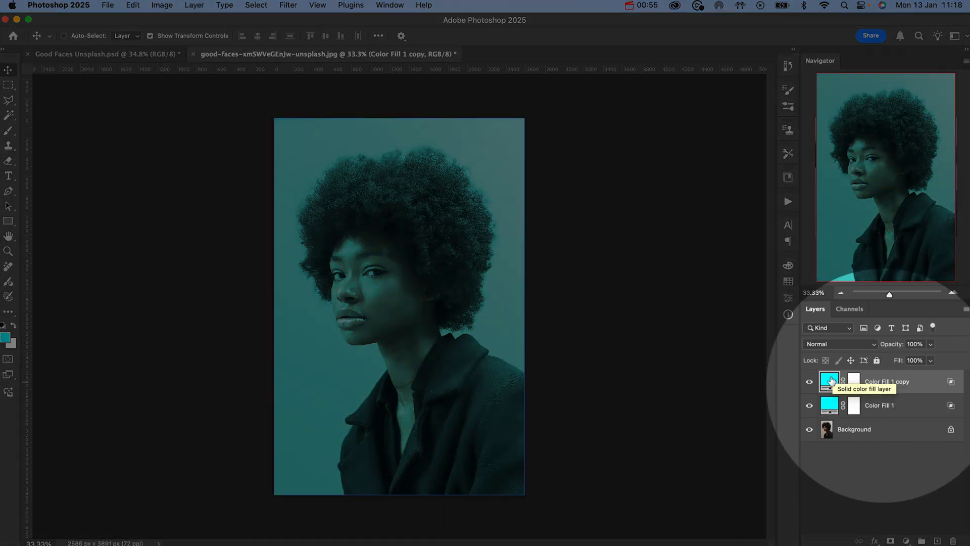
Recolour the duplicated fill layer from cyan to magenta #f600ff
double_click(828, 381)
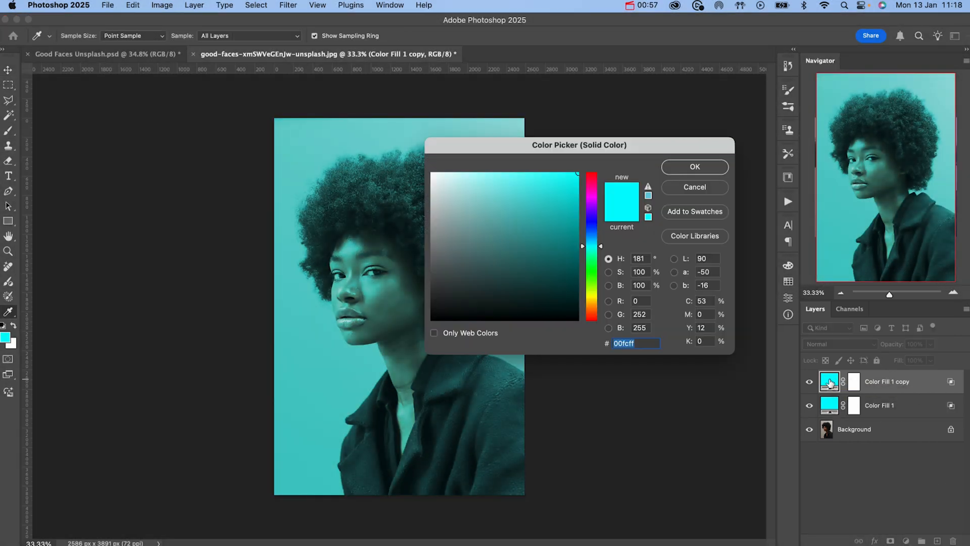
left_click_drag(578, 145, 688, 109)
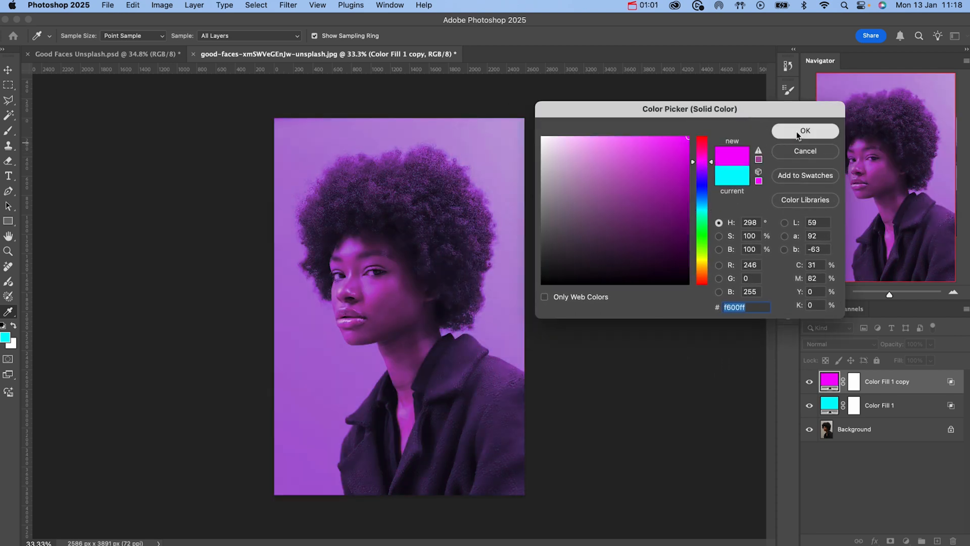
left_click(805, 131)
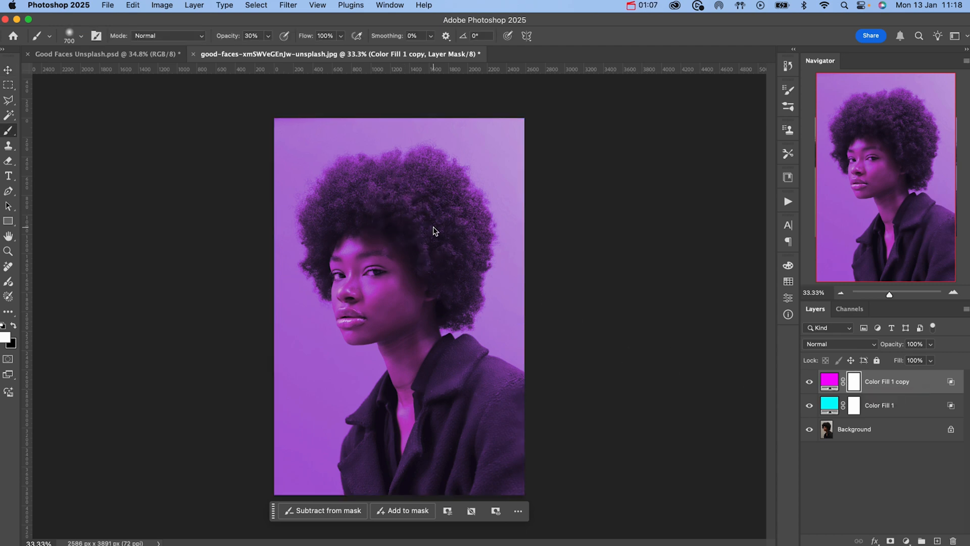
Paint black on the magenta copy's mask over the left side so cyan lights the left and magenta the right
left_click(81, 35)
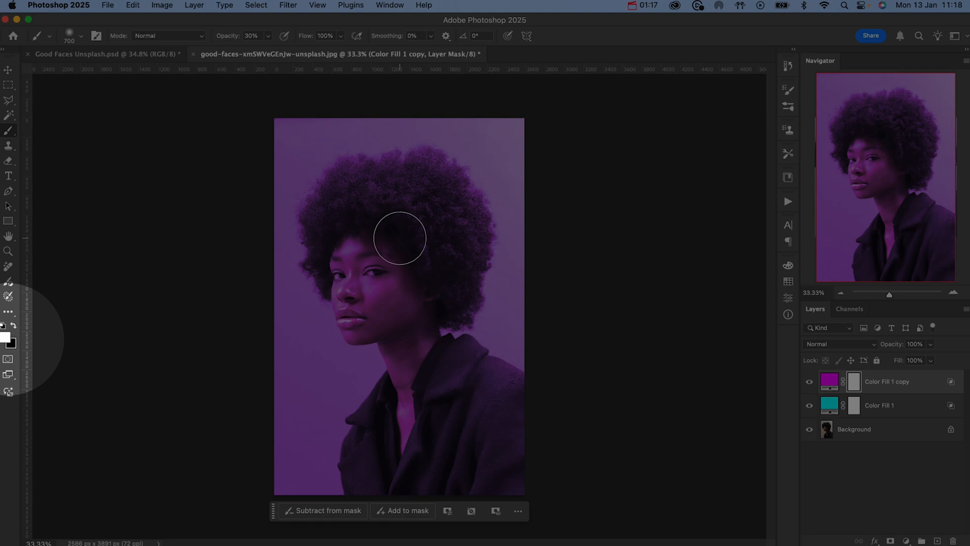
mouse_move(340, 238)
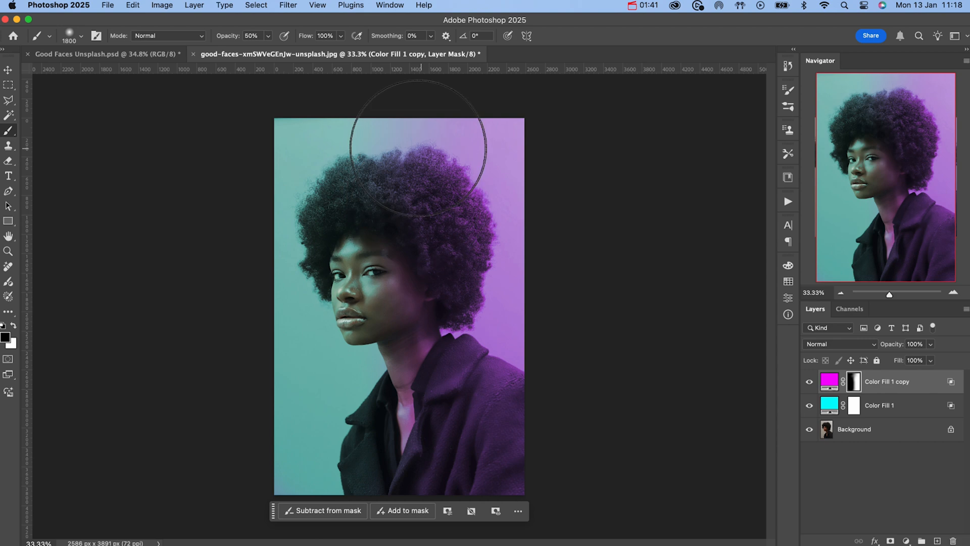
left_click(8, 70)
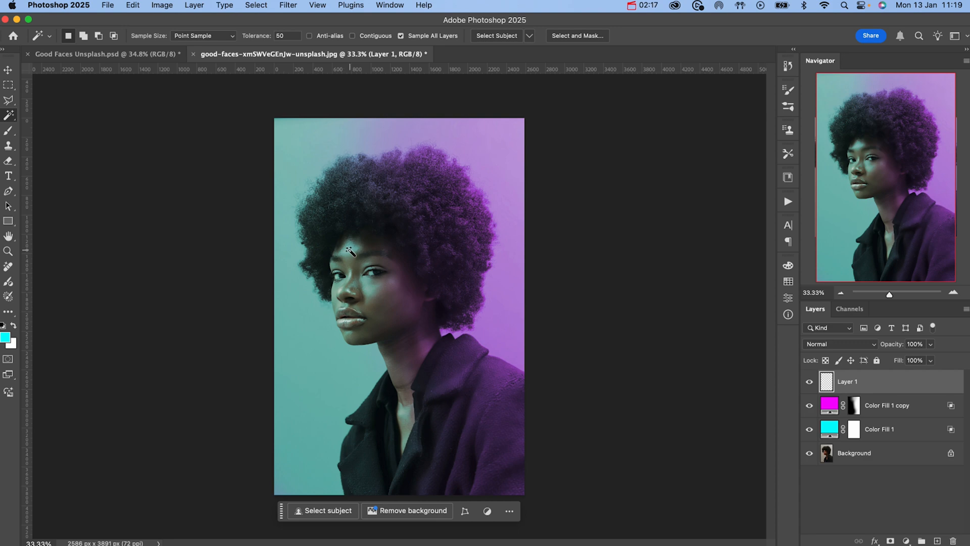
Select the cyan-lit left background and face with the Magic Wand and start feathering the selection
left_click(327, 510)
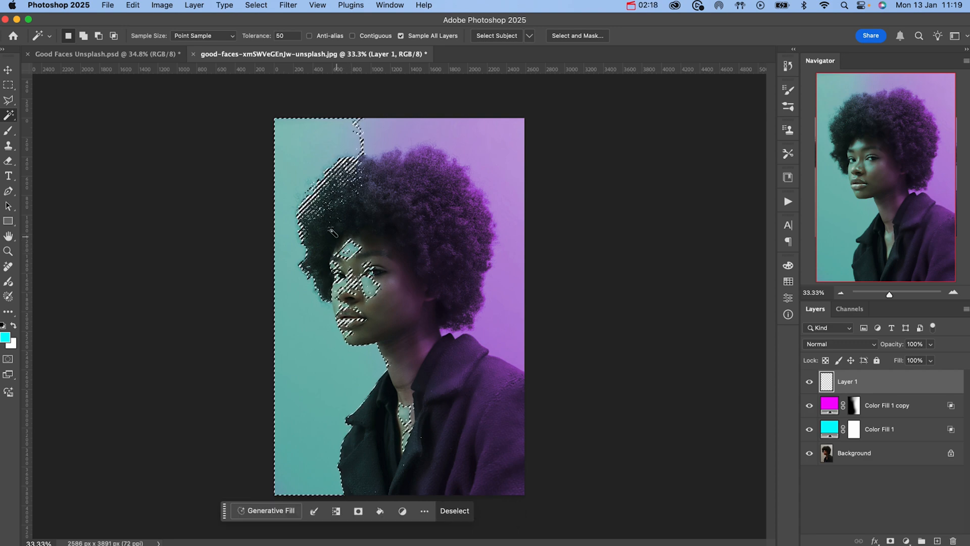
left_click(256, 5)
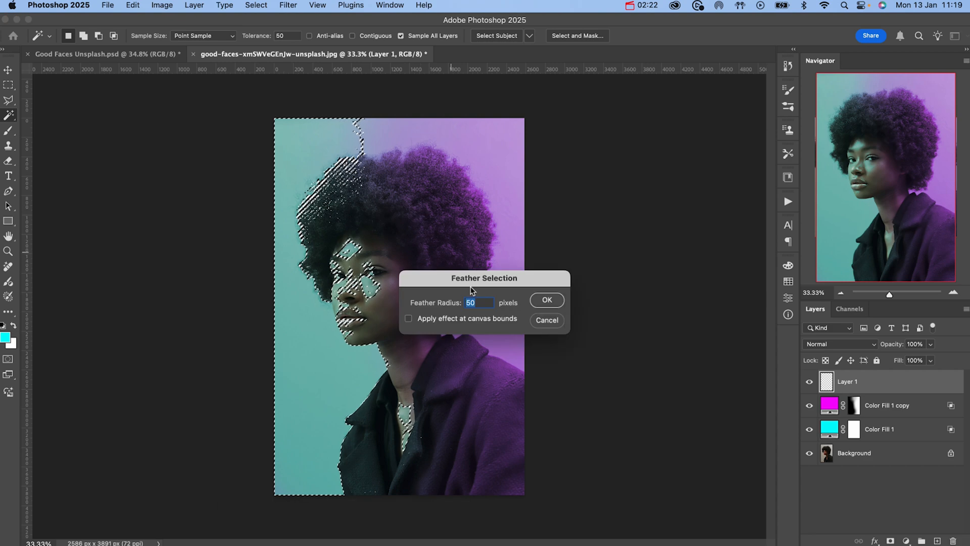
Feather the selection 50 px, fill it with cyan on Layer 1, then deselect
left_click(546, 300)
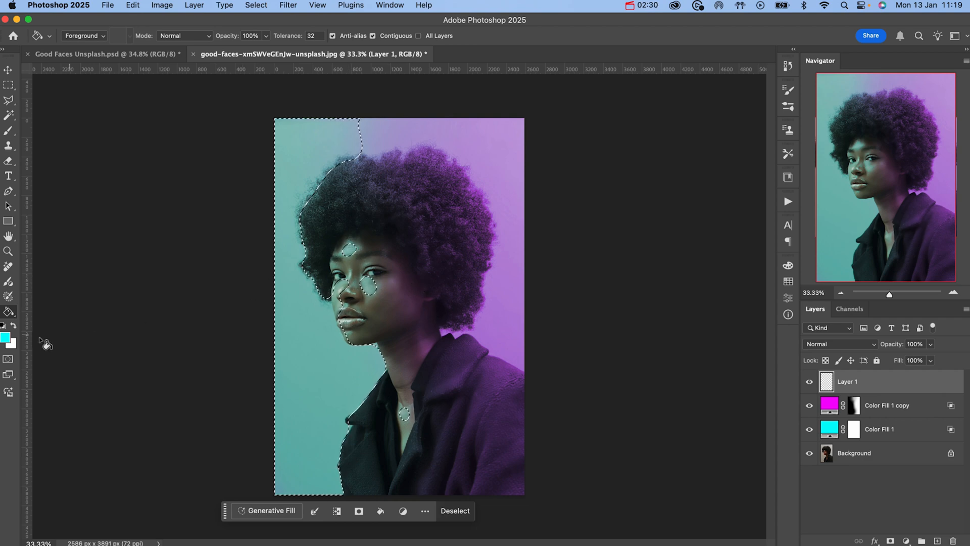
mouse_move(318, 166)
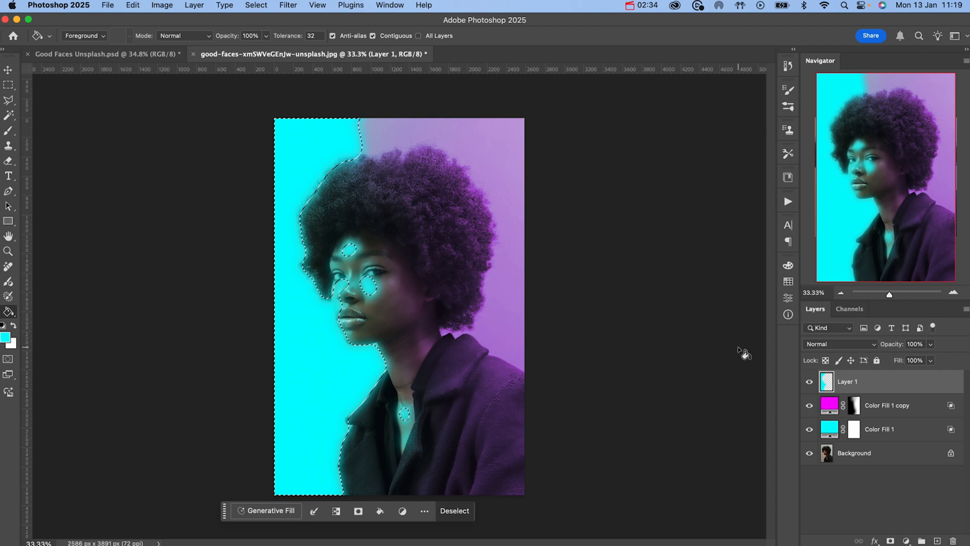
left_click(9, 70)
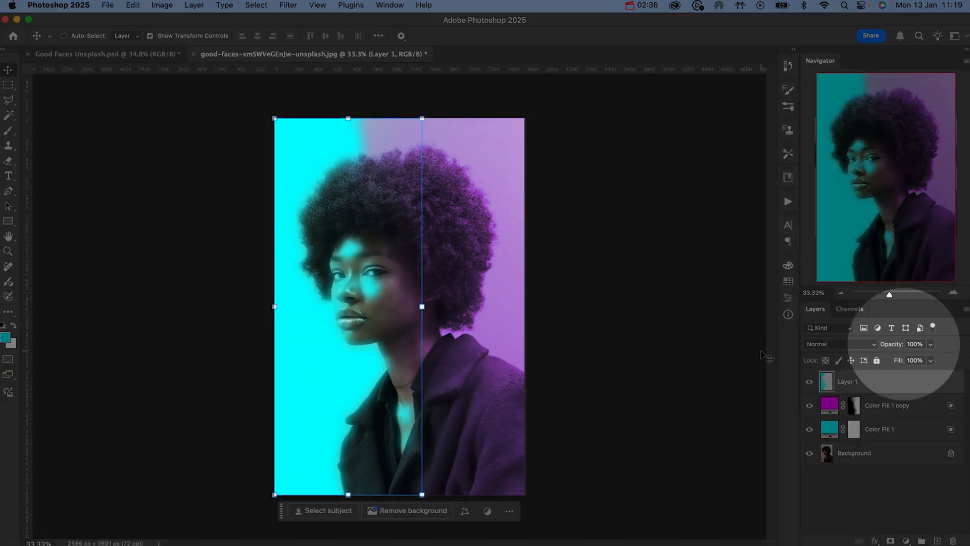
Add a layer mask to the 50%-opacity cyan highlight and paint it with black to tone it down
left_click(918, 343)
type("50")
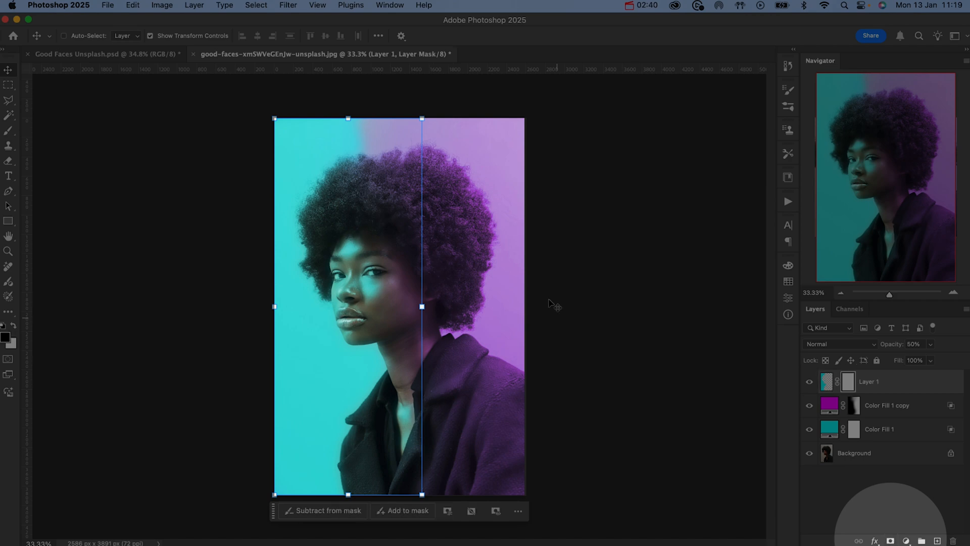
left_click(9, 130)
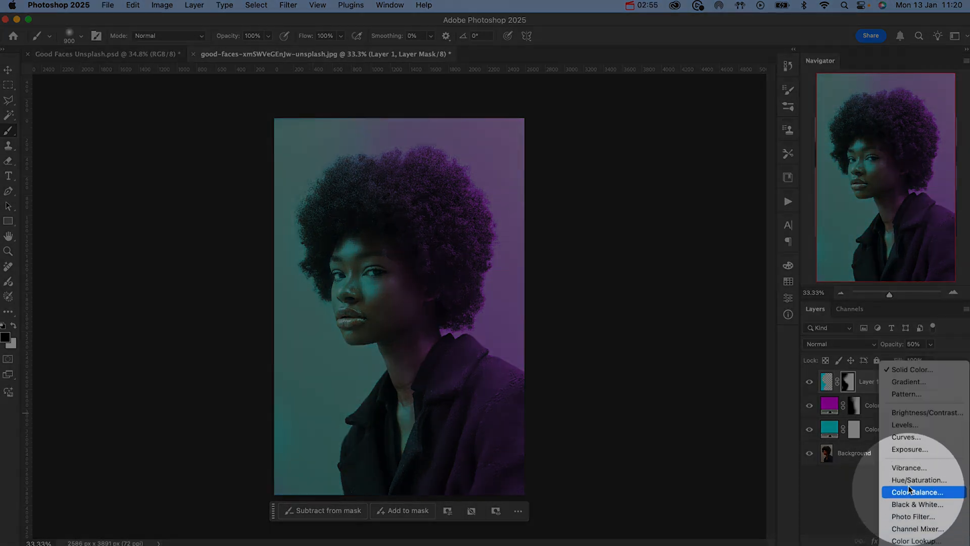
Add a Hue/Saturation adjustment layer on top with Saturation raised to +17
left_click(919, 478)
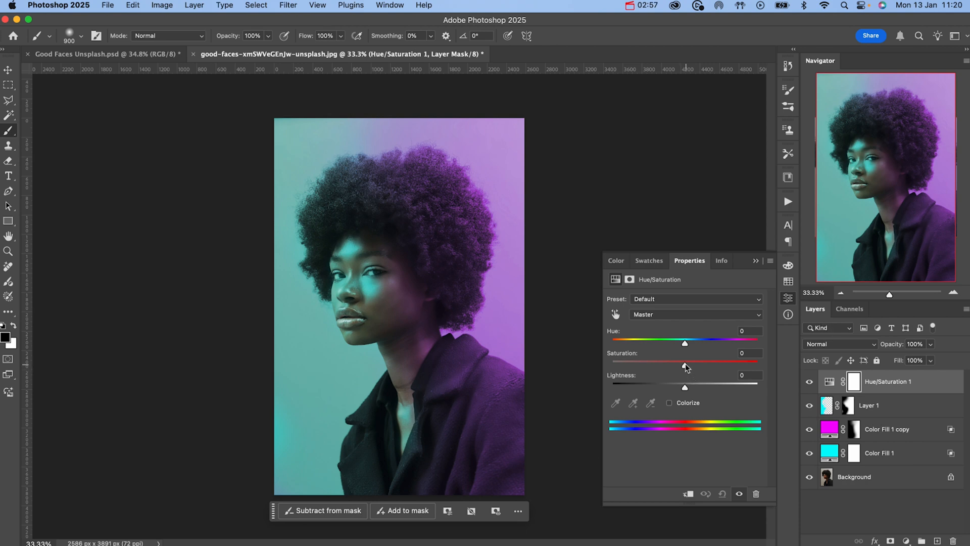
left_click_drag(685, 360, 698, 360)
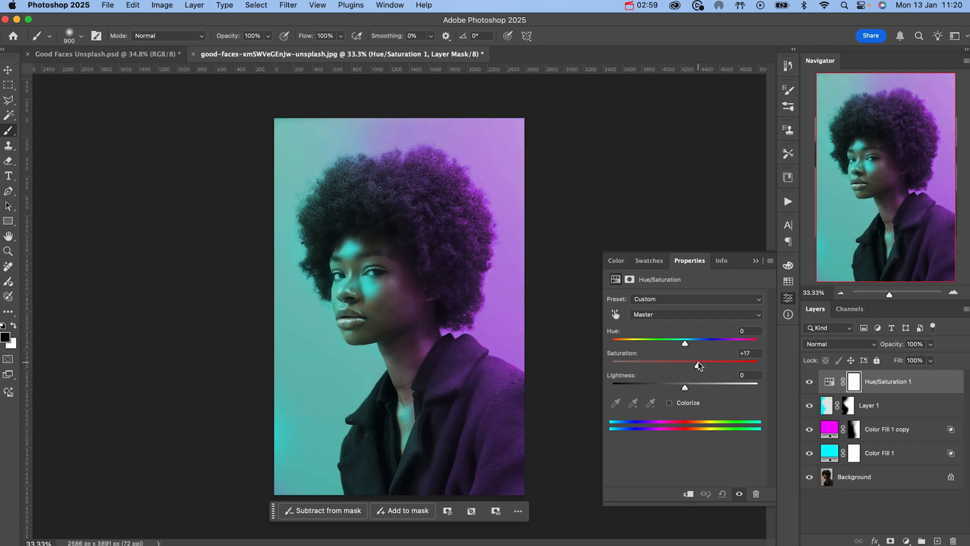